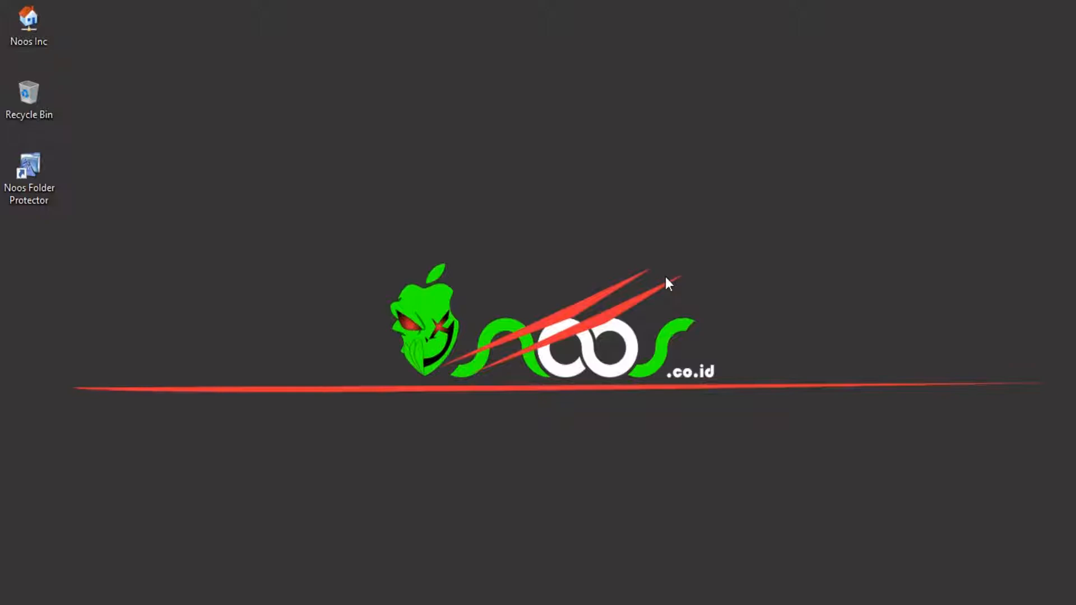
Create a new text document named MyText.txt and move it elsewhere on the desktop.
right_click(669, 284)
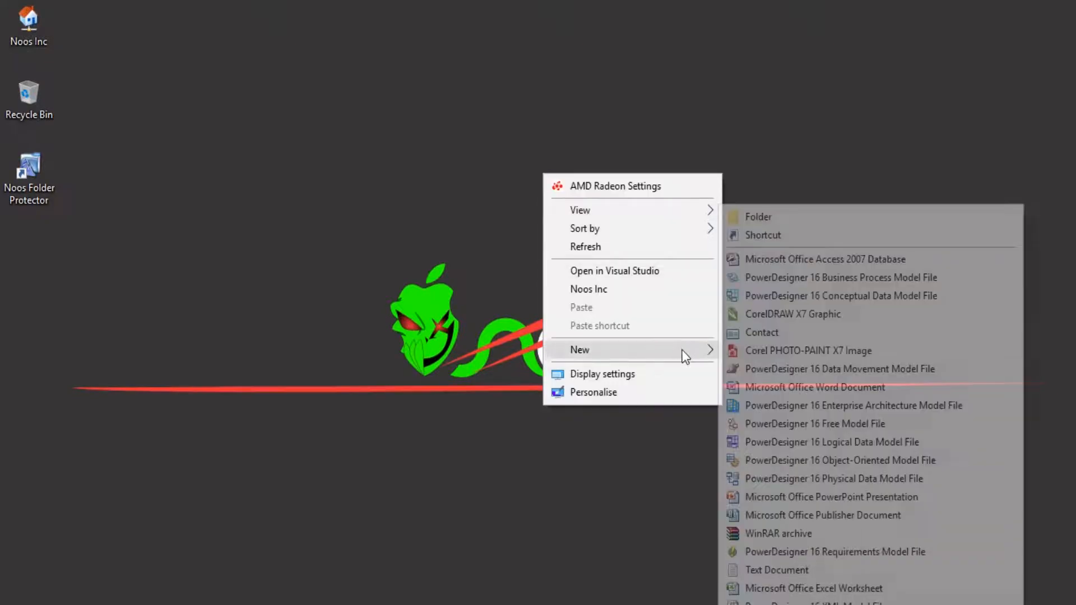
left_click(776, 569)
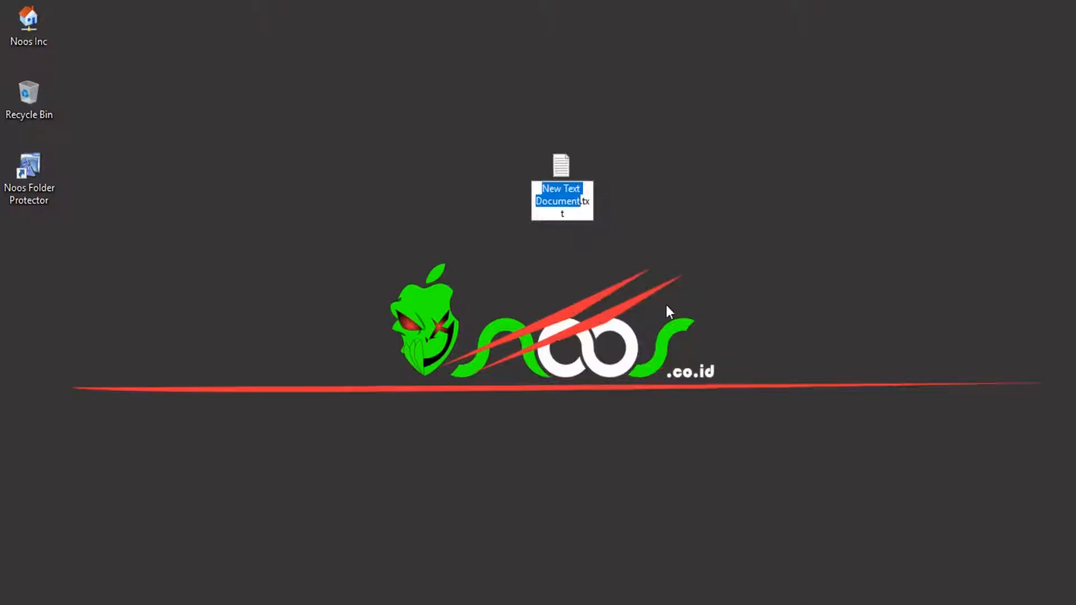
type("MyText.txt")
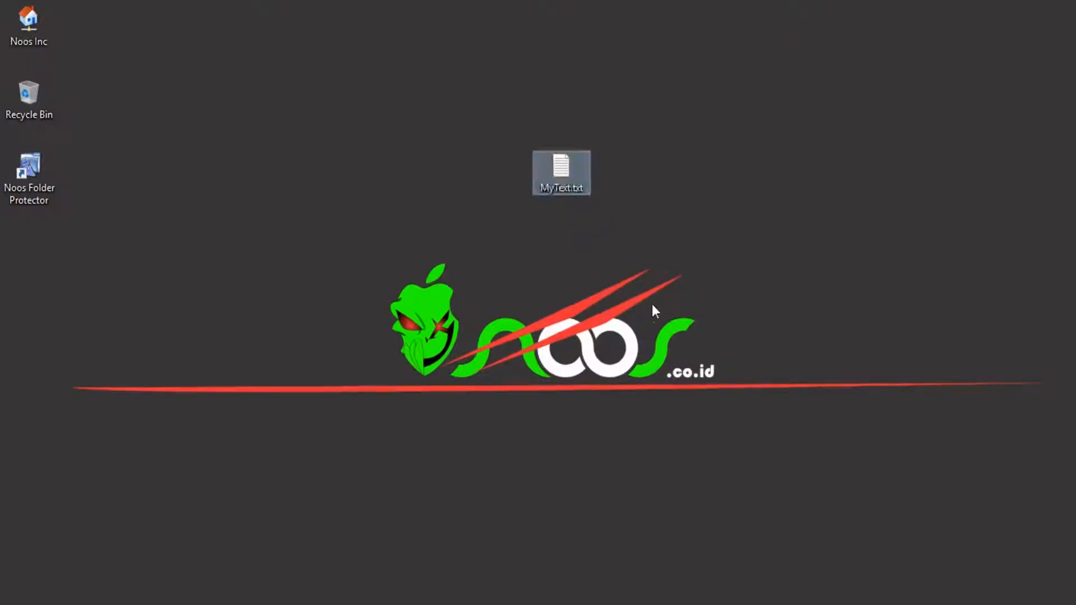
left_click_drag(561, 172, 502, 246)
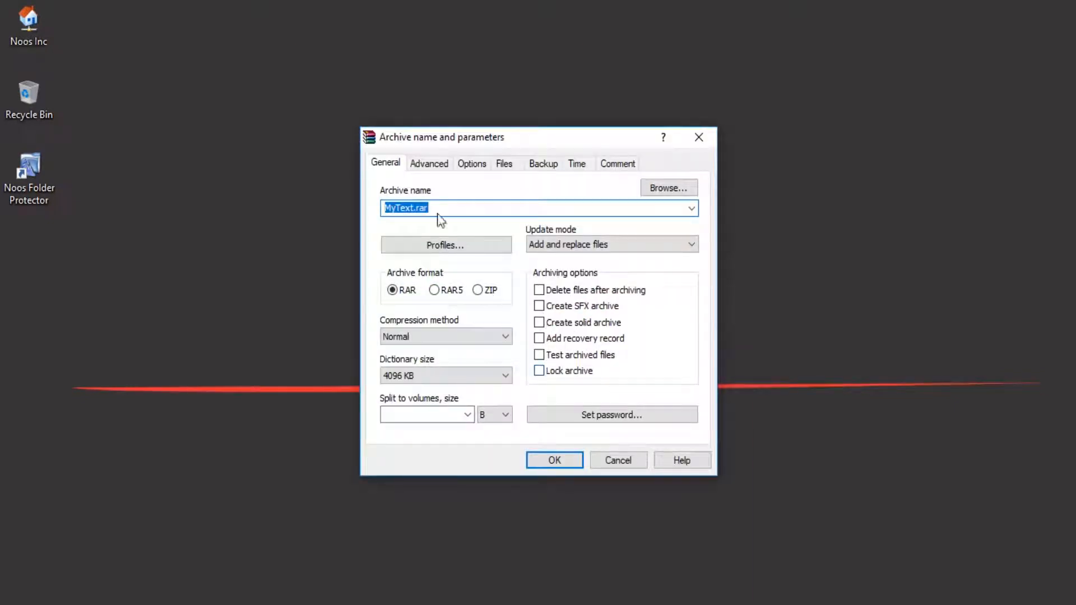
Confirm the MyText.rar archive name, then close the WinRAR window.
left_click(553, 460)
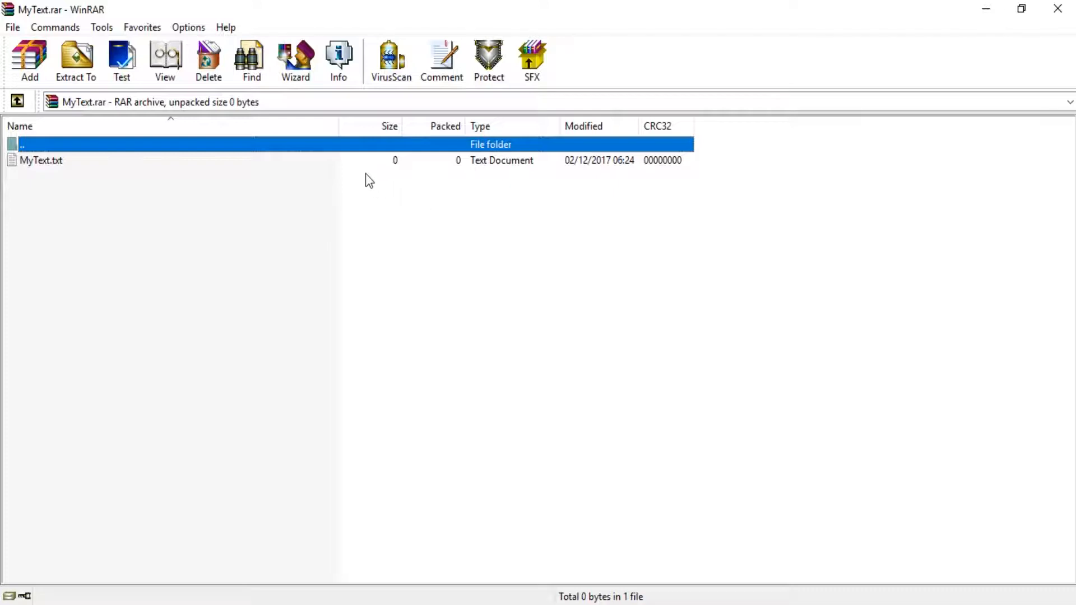
mouse_move(523, 317)
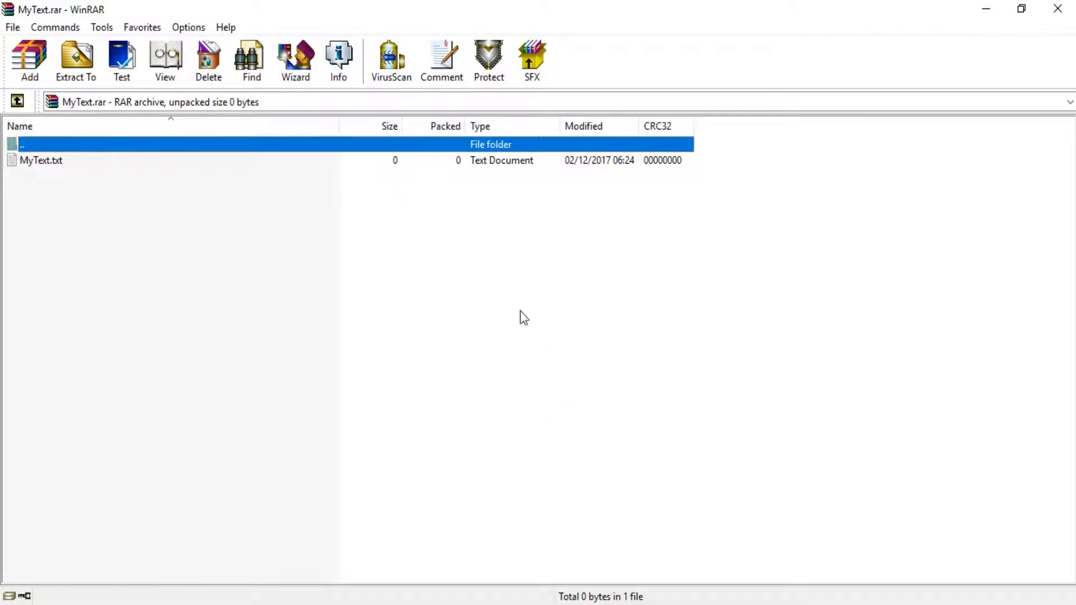
mouse_move(1057, 9)
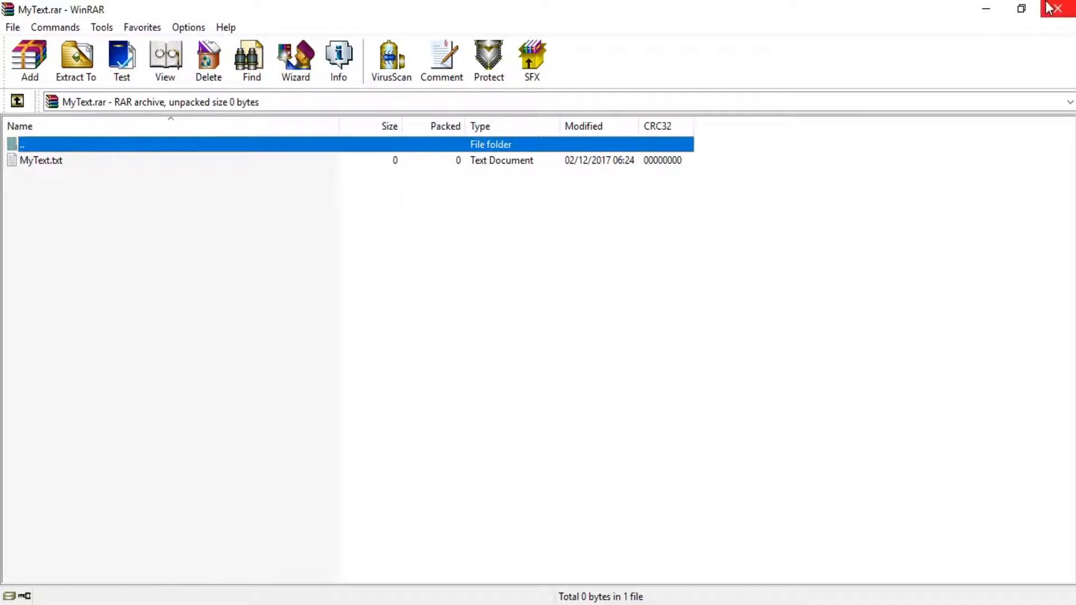
left_click(1056, 9)
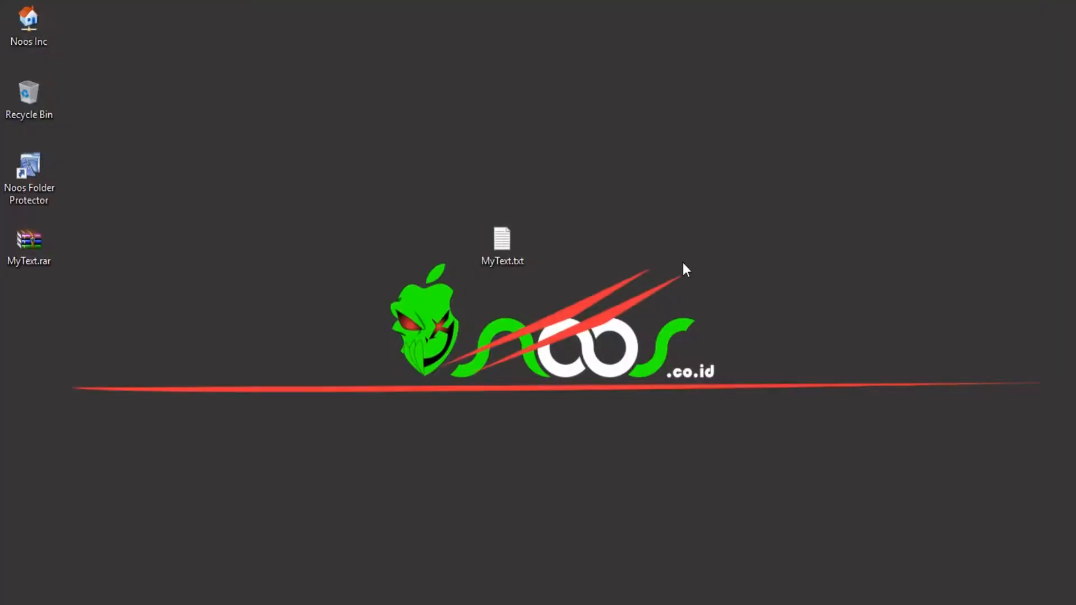
mouse_move(568, 522)
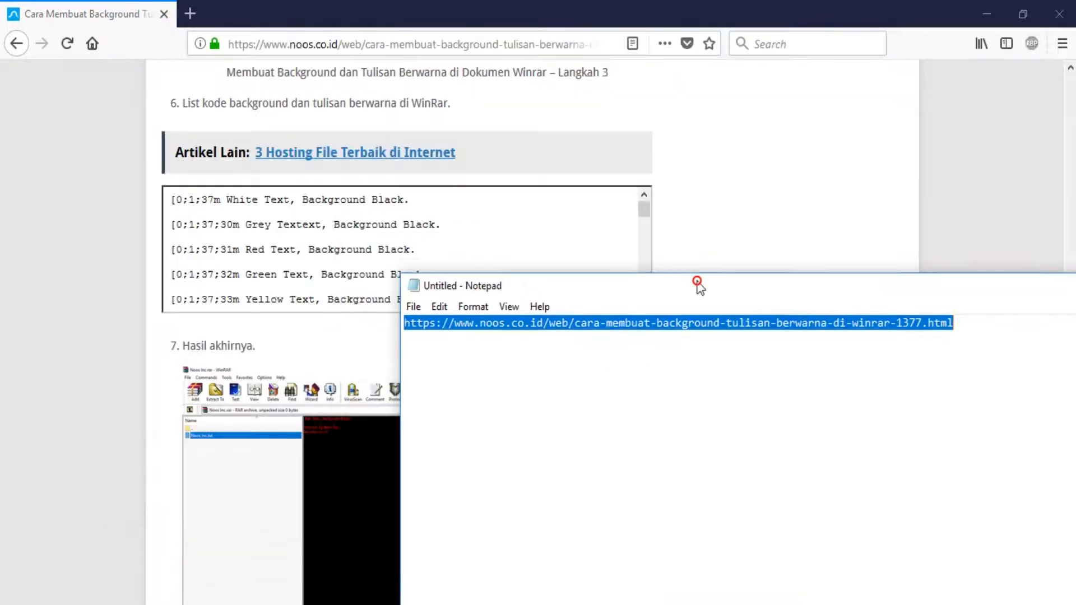
Copy the '[0;1;37m White Text, Background Black.' code line and minimise Firefox.
left_click_drag(696, 282, 626, 302)
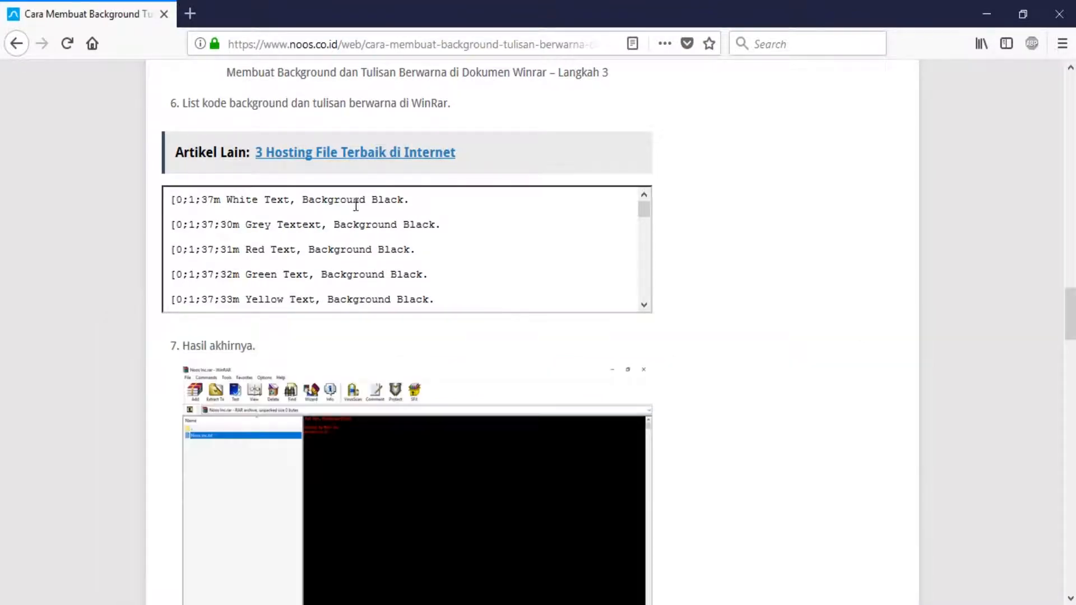
mouse_move(419, 211)
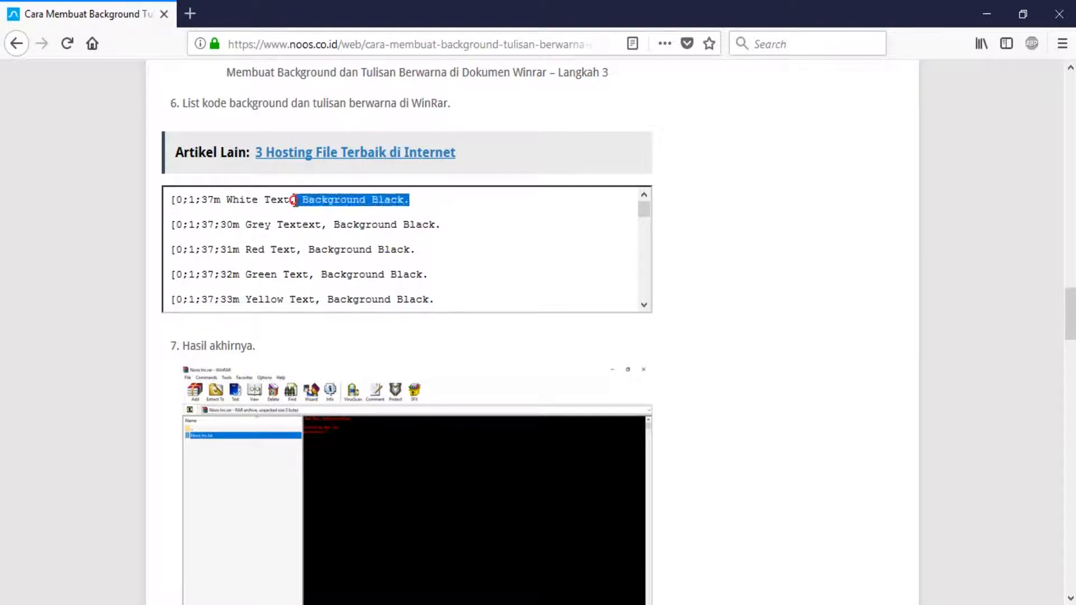
right_click(288, 199)
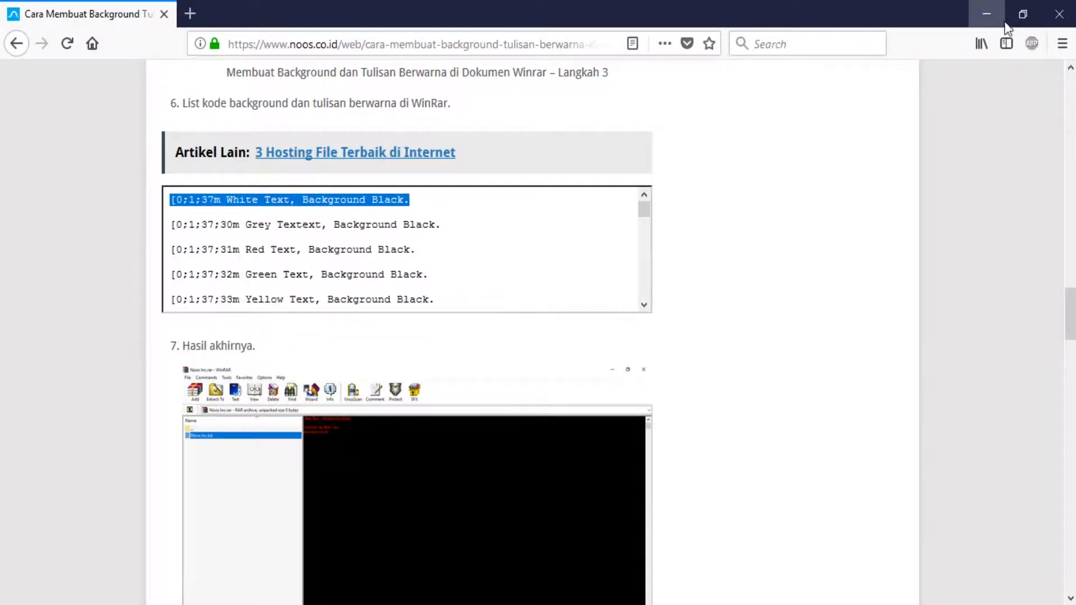
left_click(986, 13)
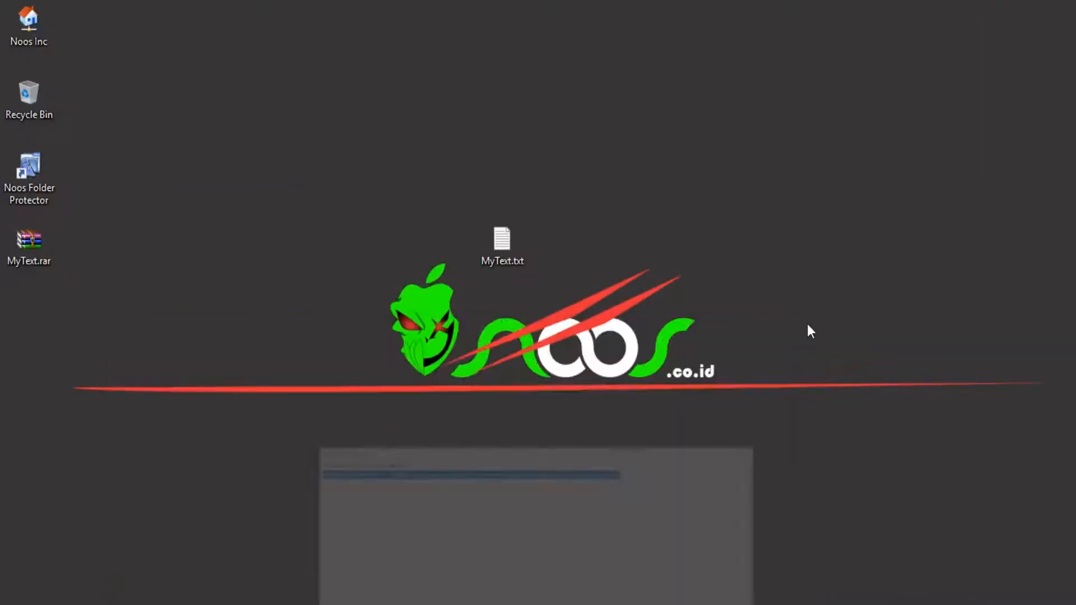
Add MyText.txt to MyText.rar with comment '[0;1;37m White Text, Background Black.'.
left_click(28, 247)
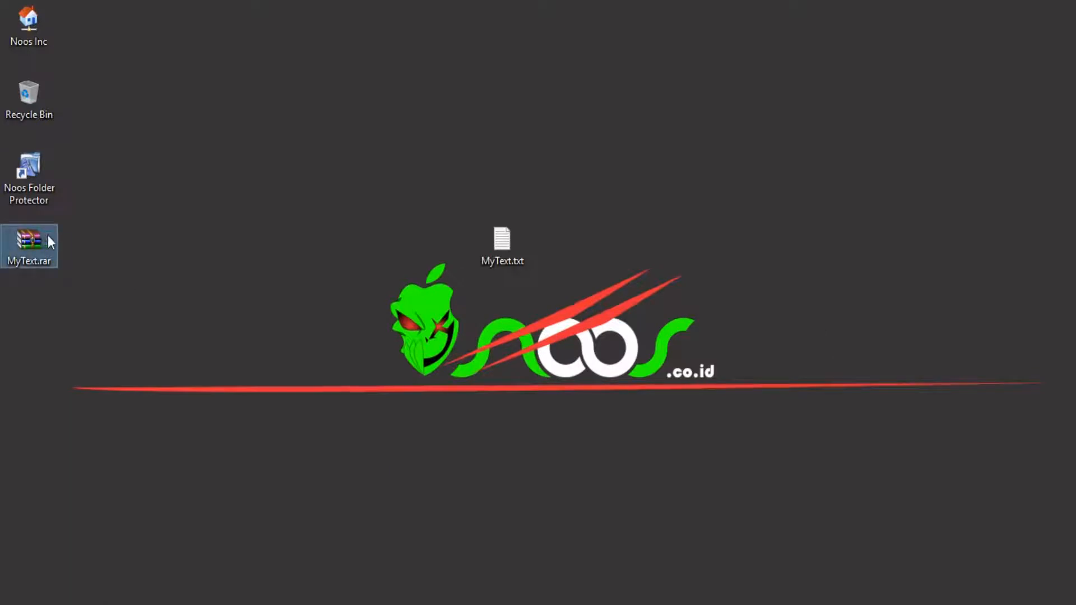
right_click(503, 245)
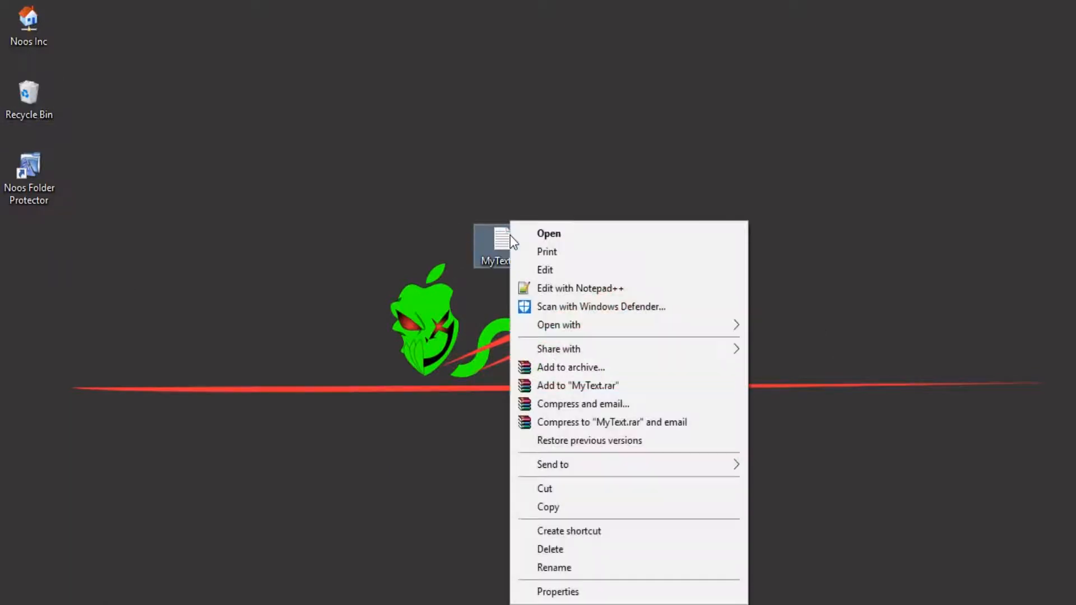
left_click(571, 367)
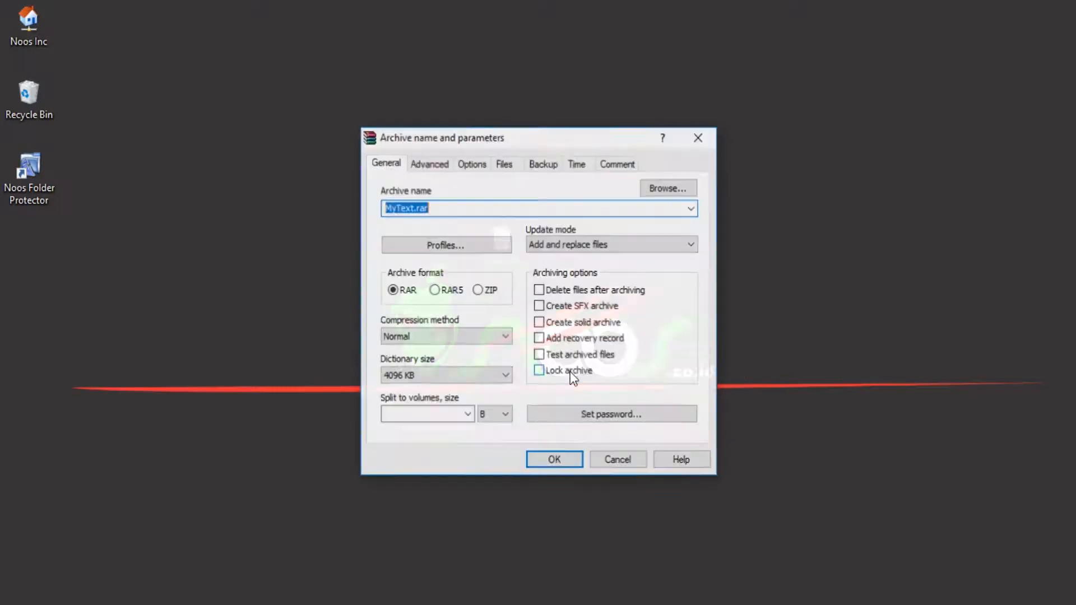
left_click(617, 163)
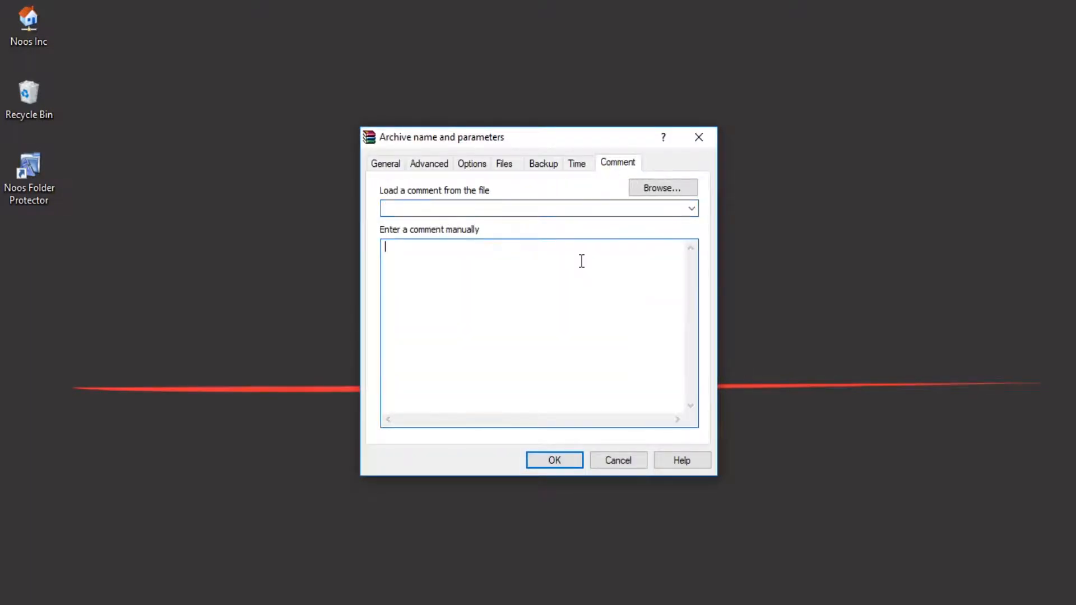
type("[0;1;37m White Text, Background Black.")
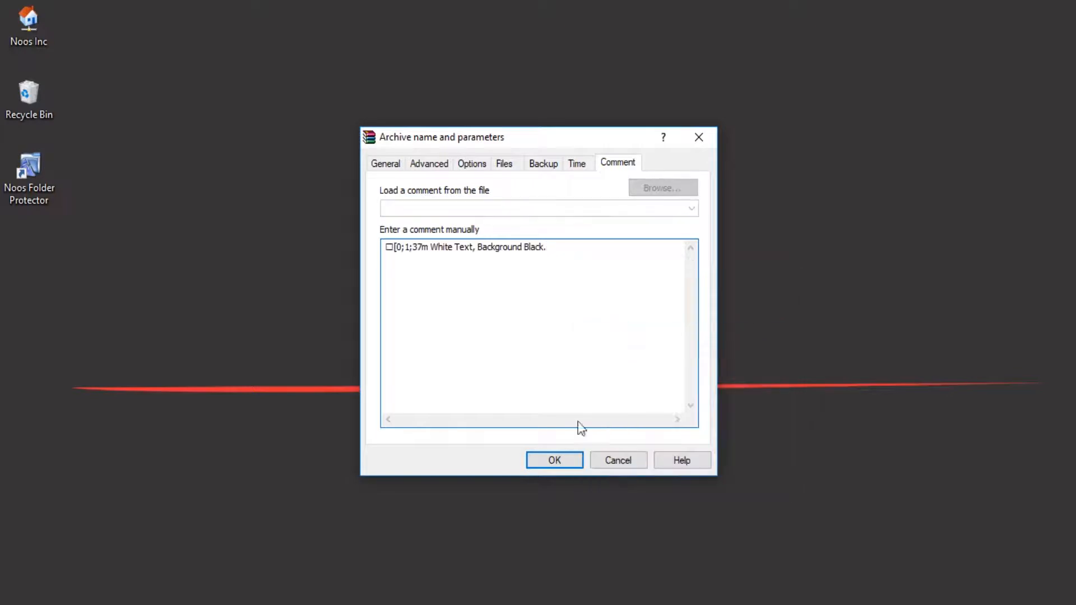
left_click(554, 460)
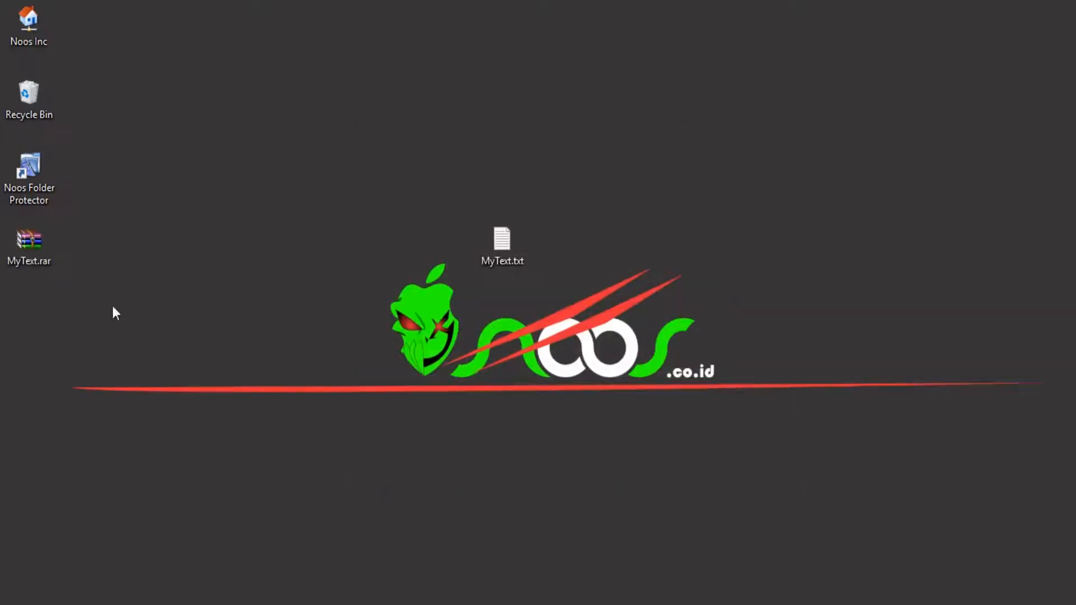
Double-click MyText.rar to view its white-on-black comment in WinRAR.
double_click(28, 238)
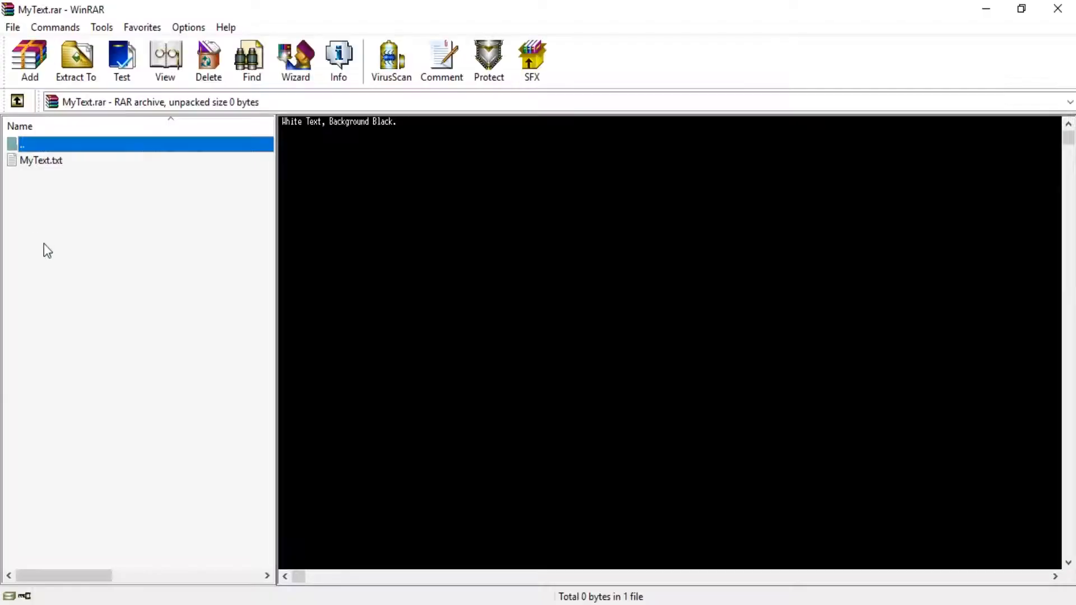
mouse_move(318, 144)
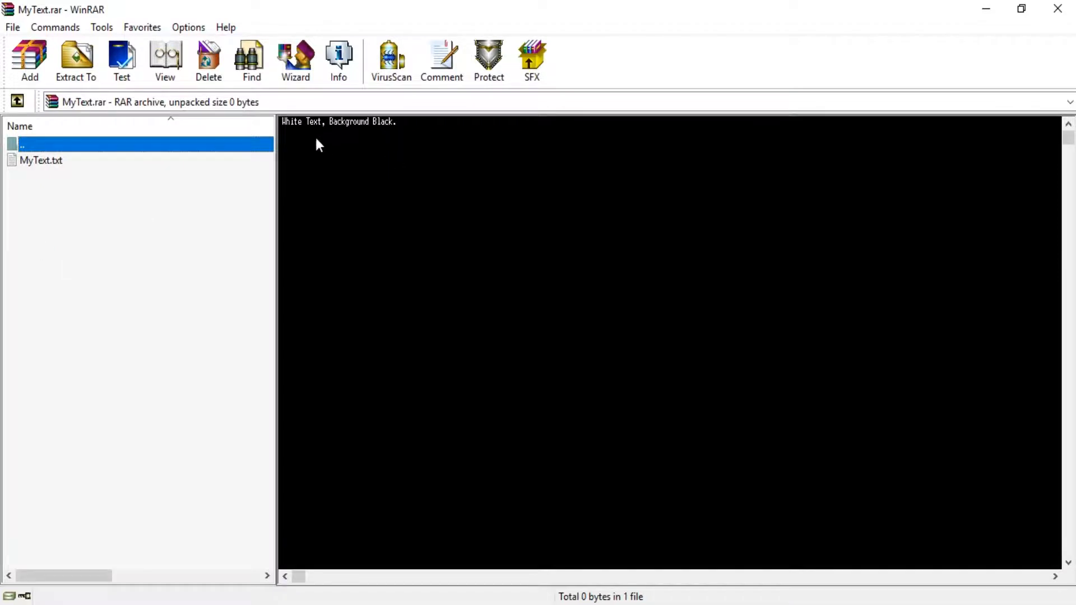
mouse_move(392, 140)
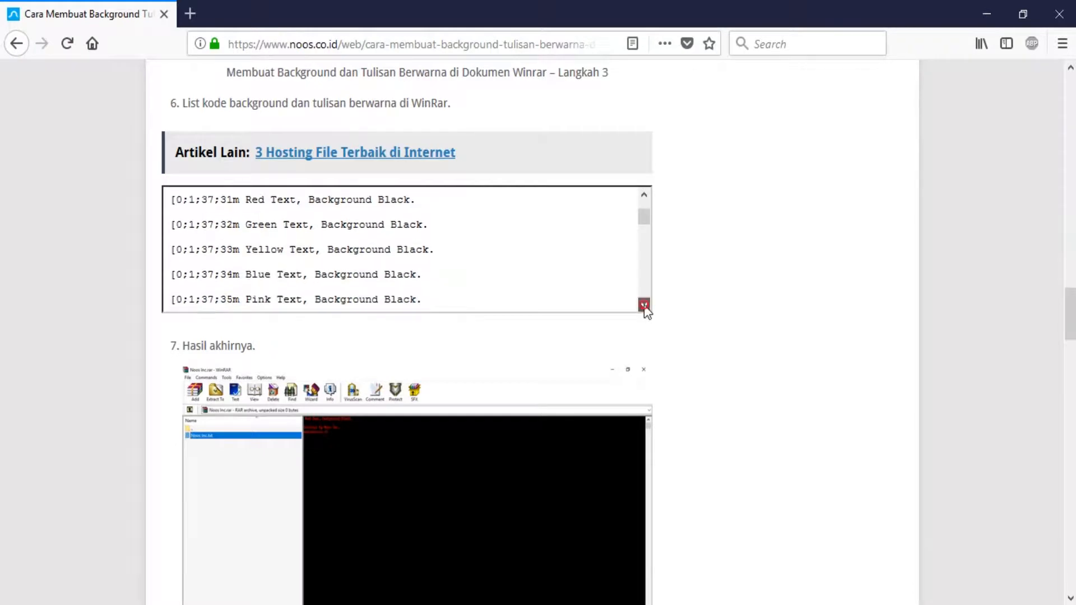
Scroll the tutorial's code list and select the Yellow Text code line.
scroll("down", 3)
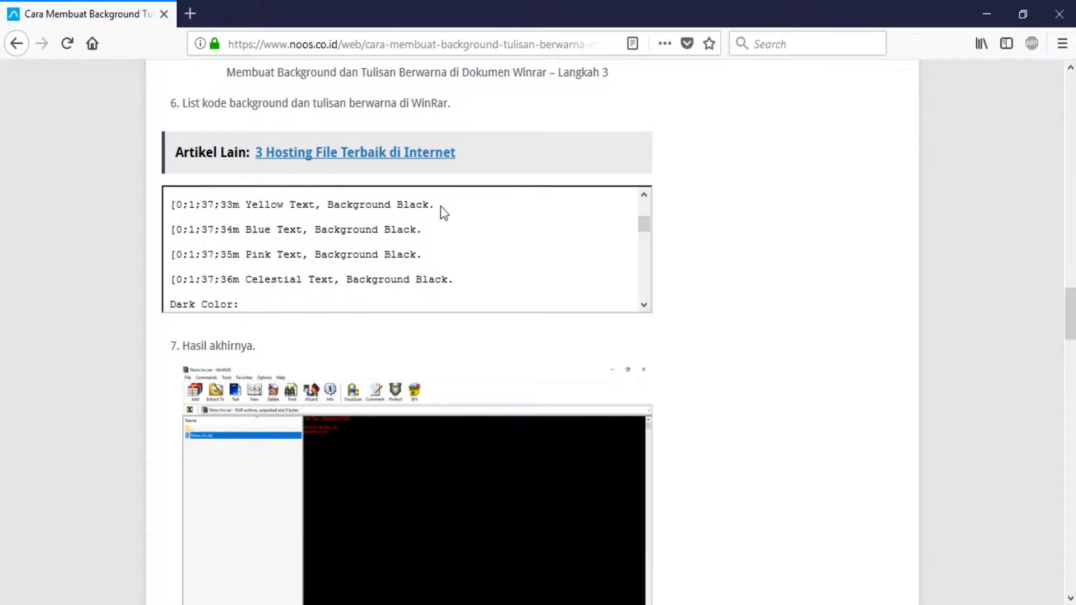
triple_click(302, 205)
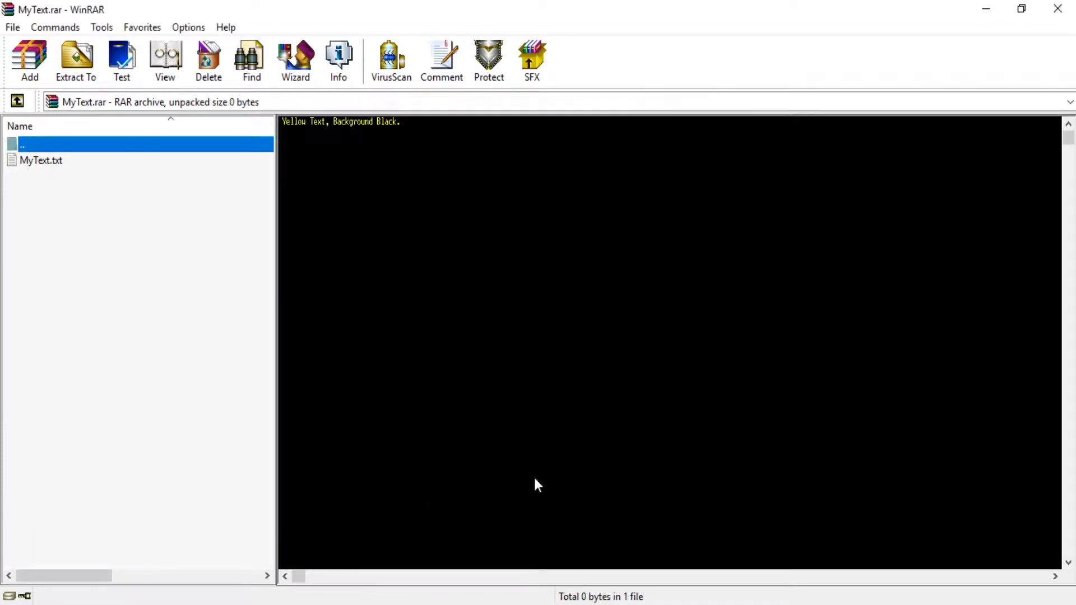
mouse_move(534, 586)
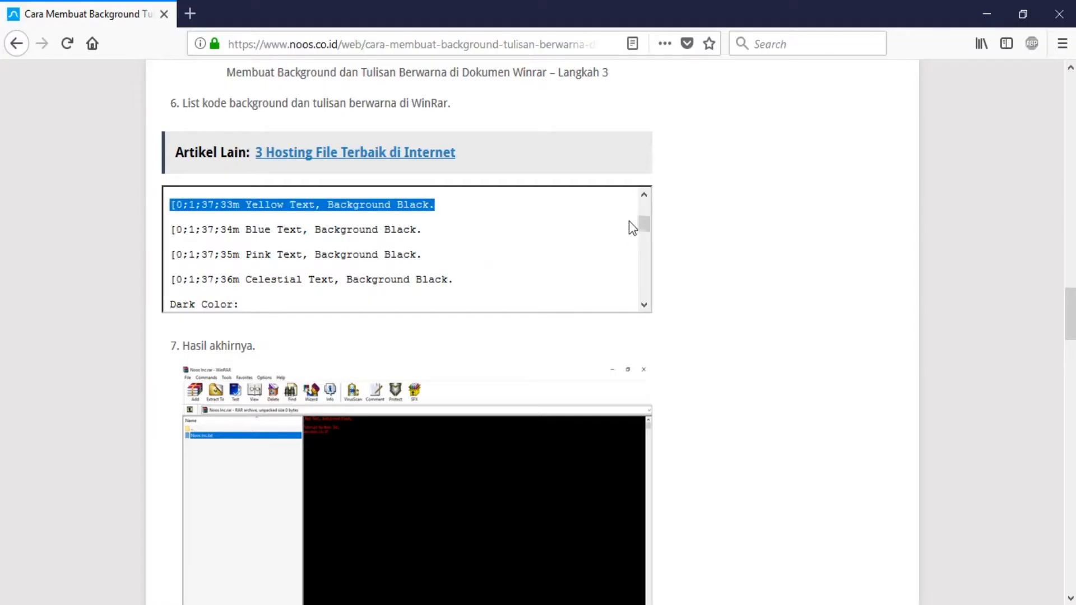
scroll("down", 3)
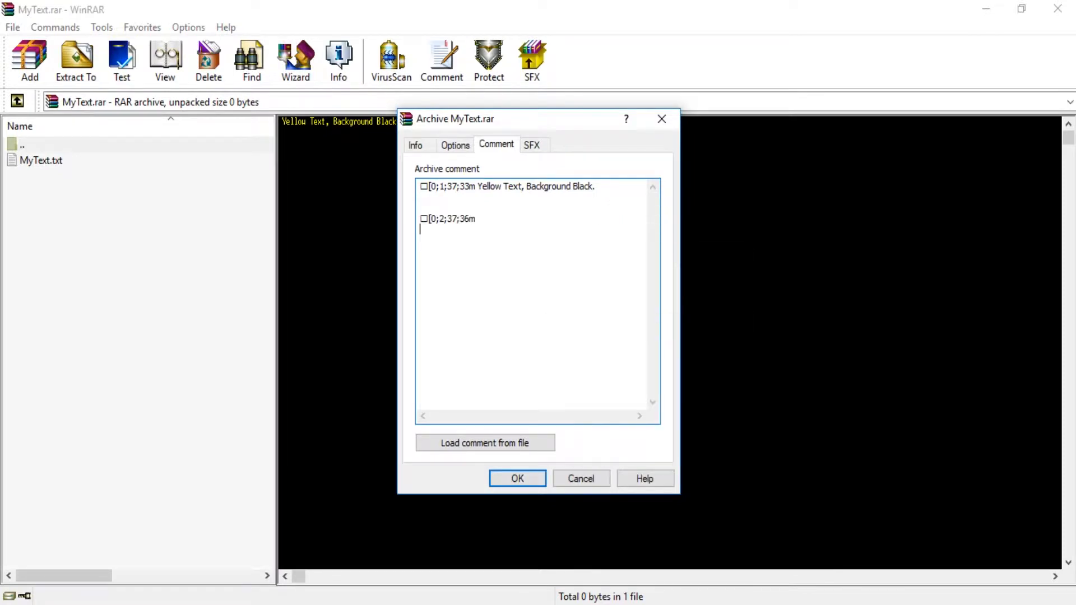
Type 'Let we see' under the 36m code and save the comment.
type("Let")
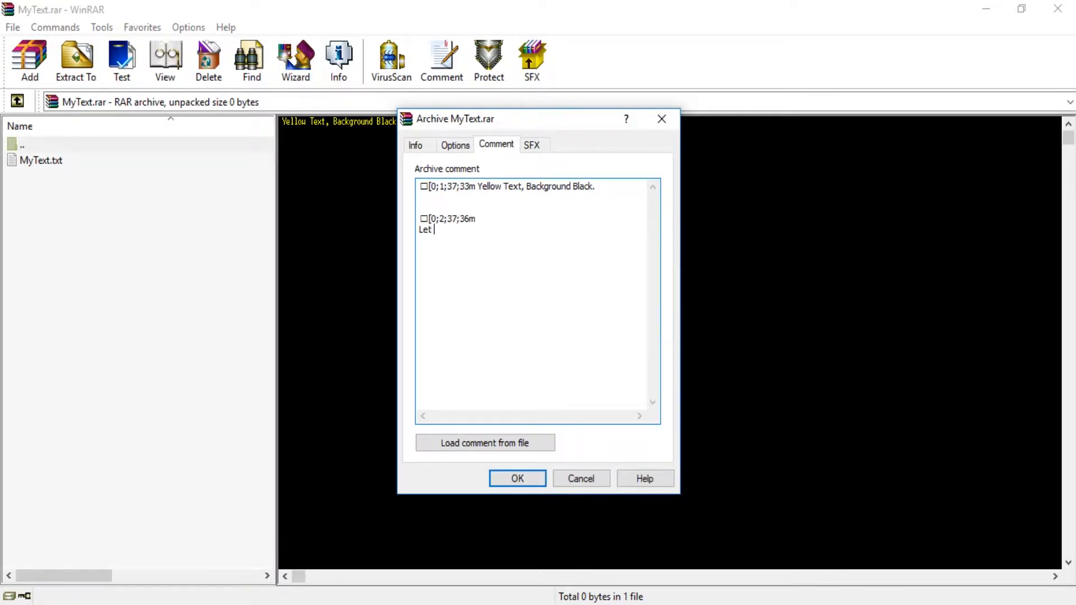
type("we see")
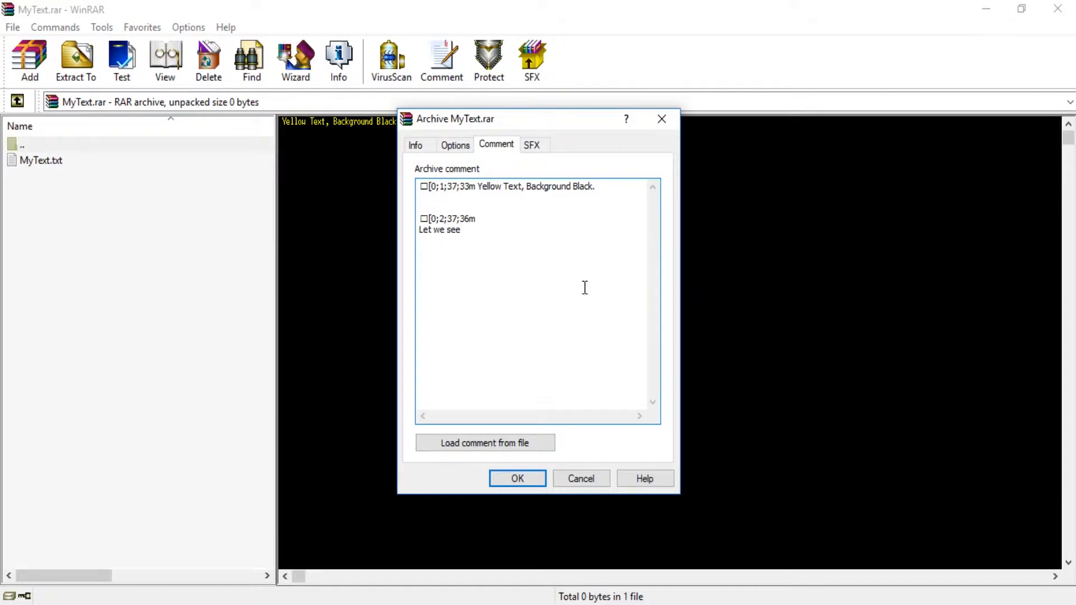
left_click(517, 478)
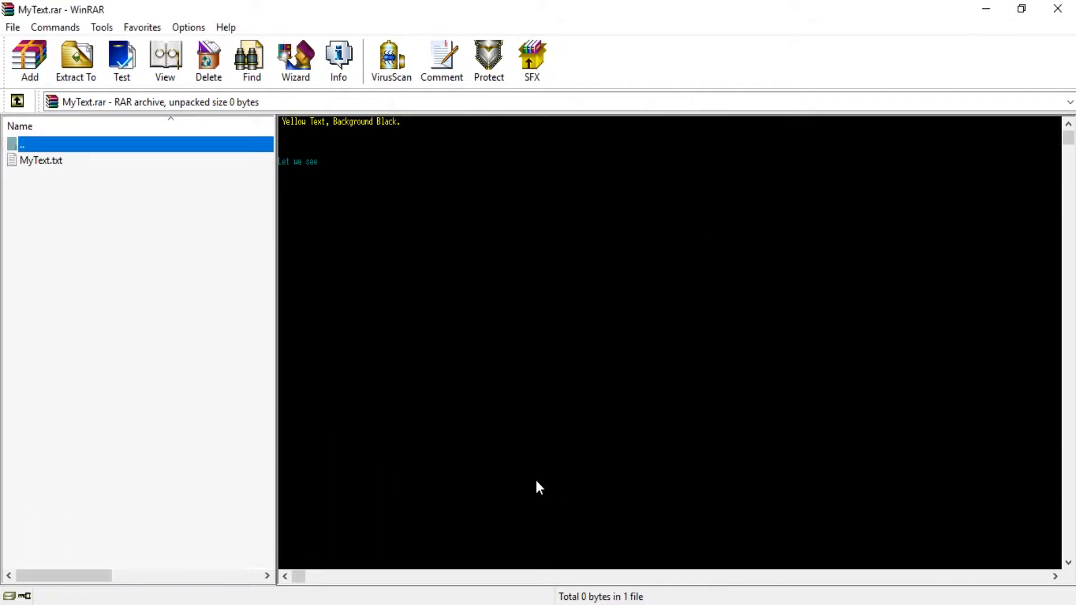
mouse_move(315, 174)
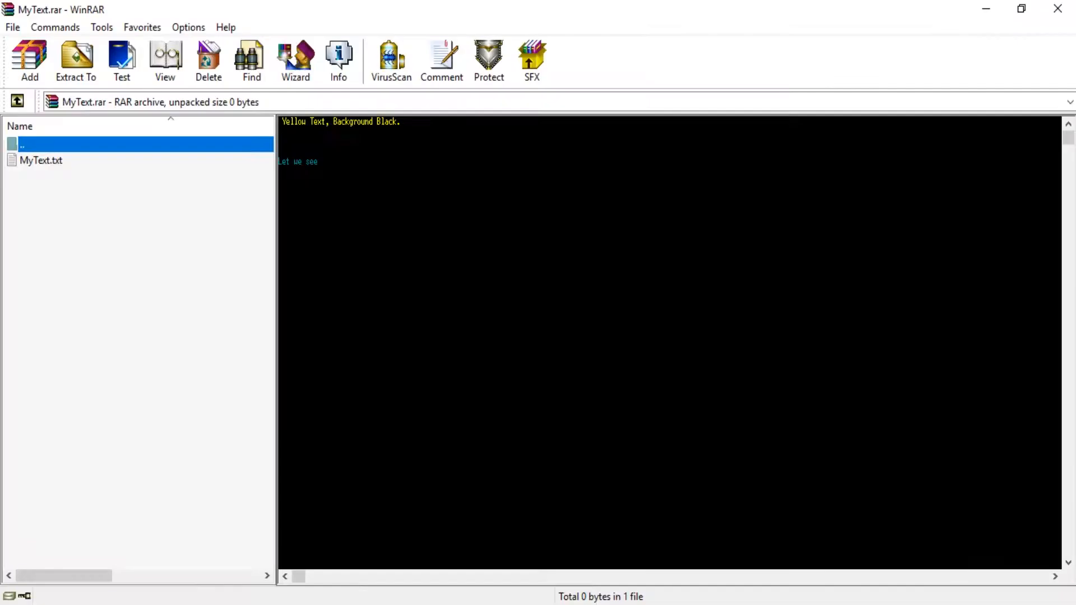
Append the [0;1;37;43m 'Block Text' line to the comment and save it.
left_click(441, 60)
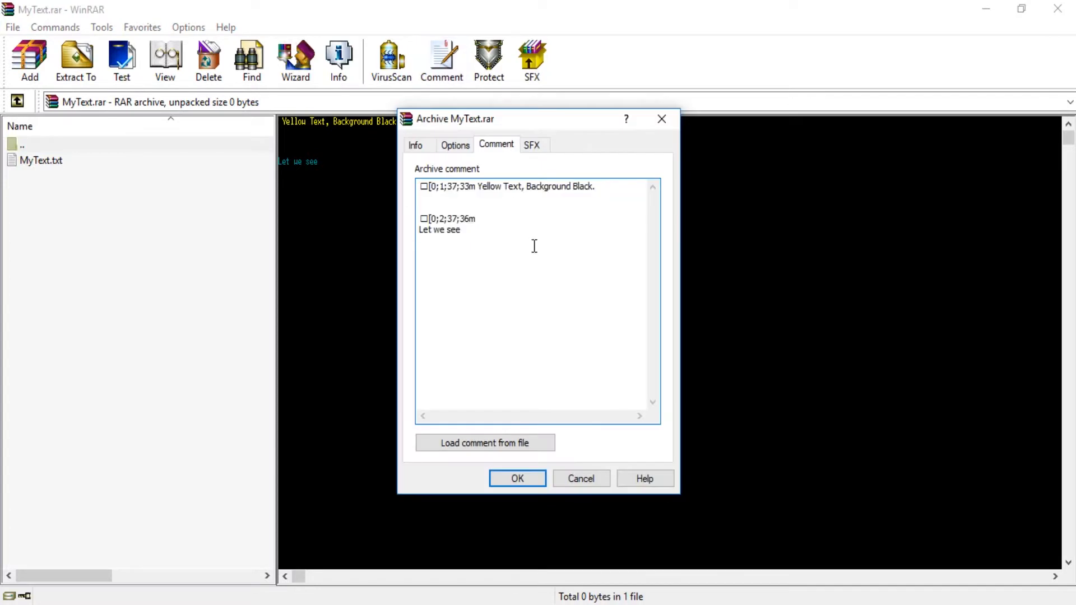
left_click(419, 262)
type("Block Te")
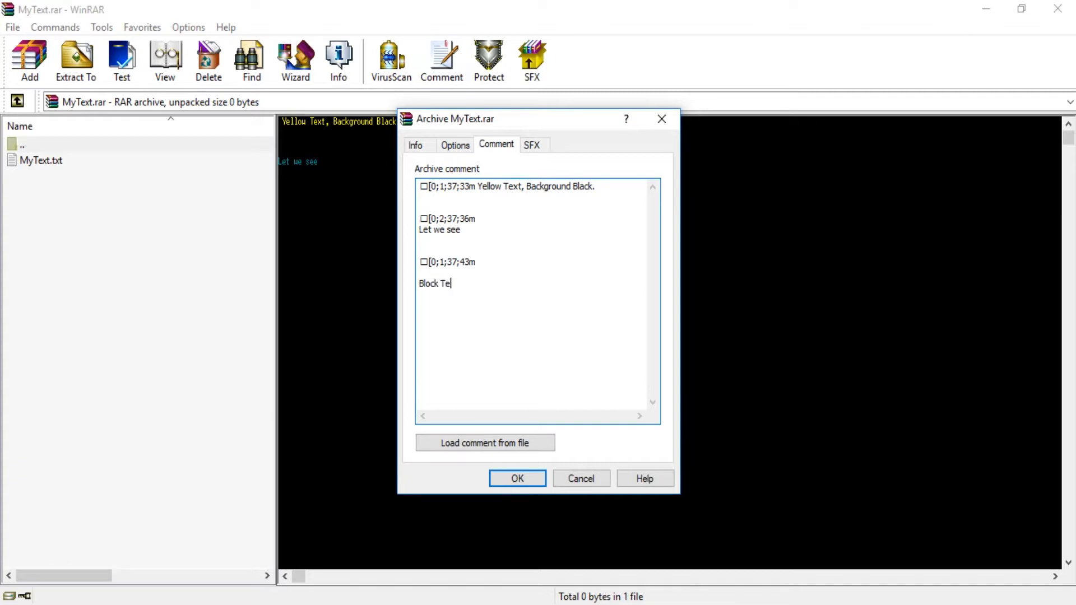
left_click(516, 478)
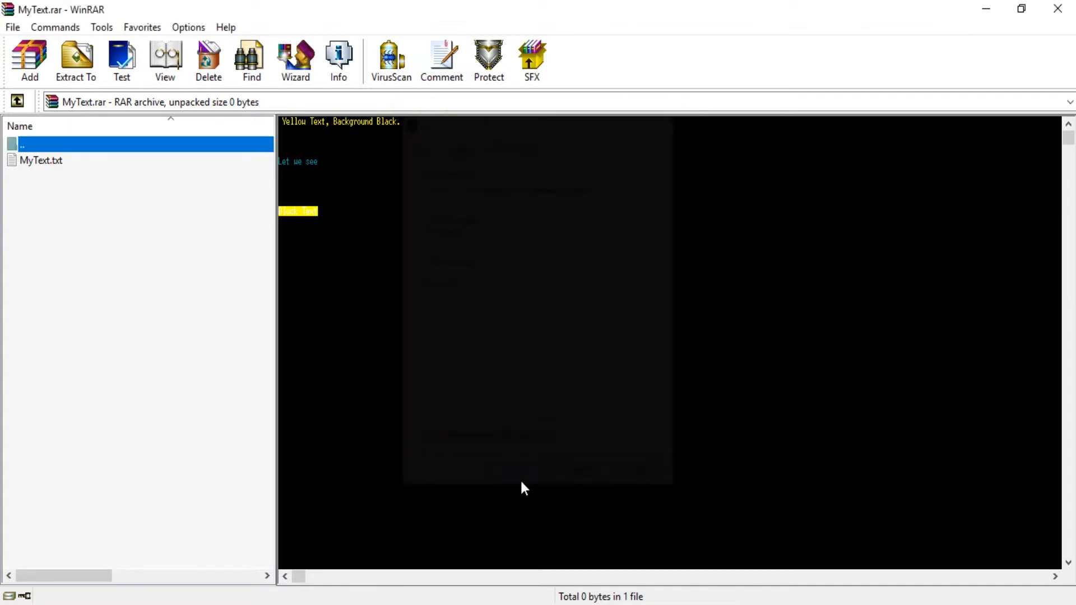